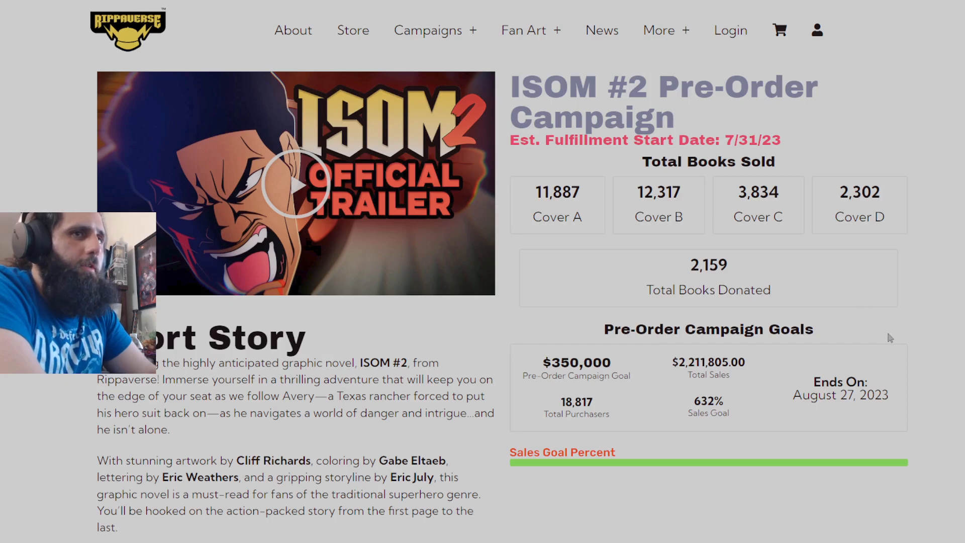
mouse_move(689, 334)
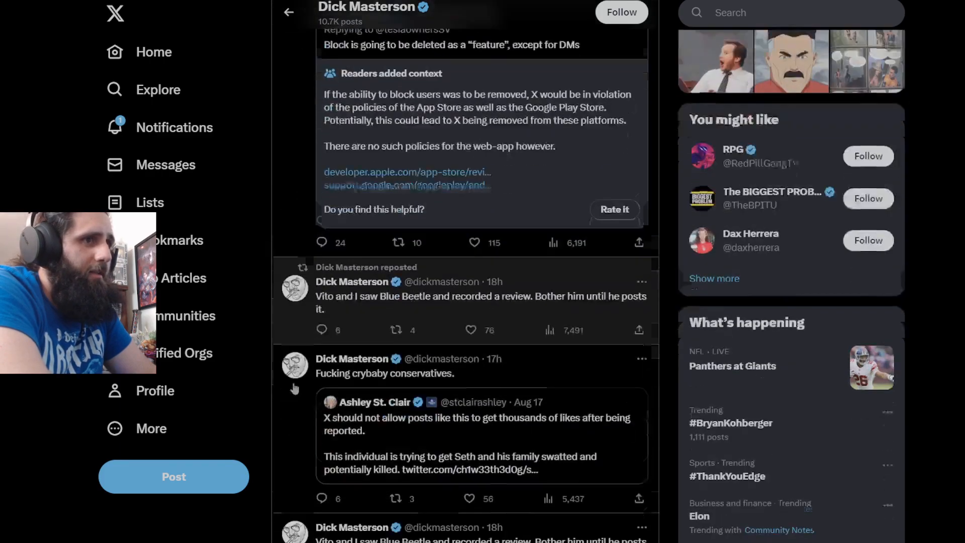
Step: Scroll down to the posts criticizing block-button removal and calling the Isom 2 plot poorly written
scroll(down, 3)
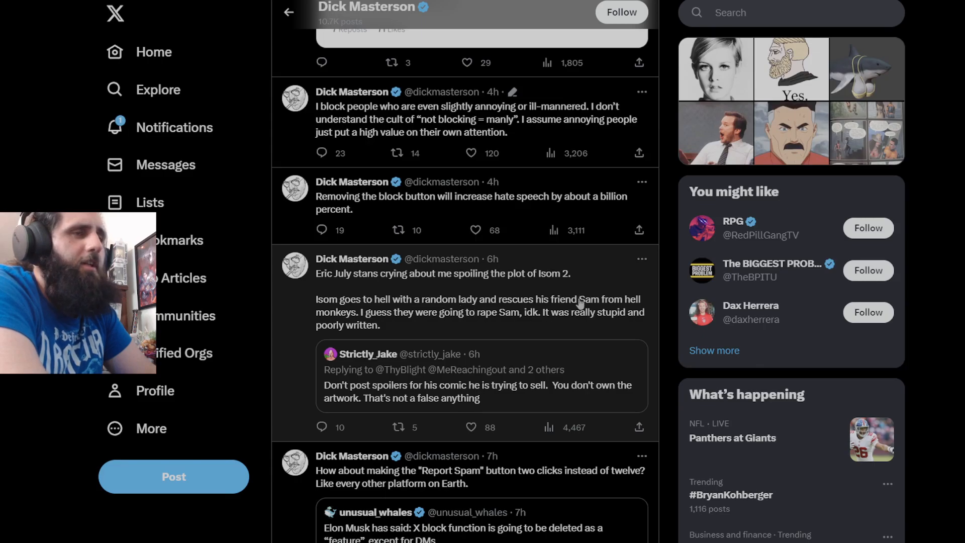
mouse_move(474, 304)
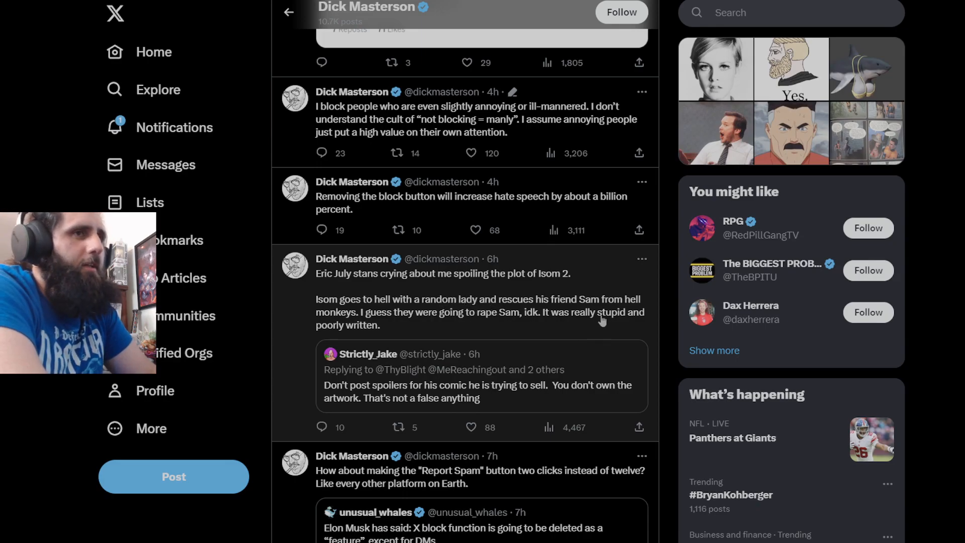
mouse_move(602, 292)
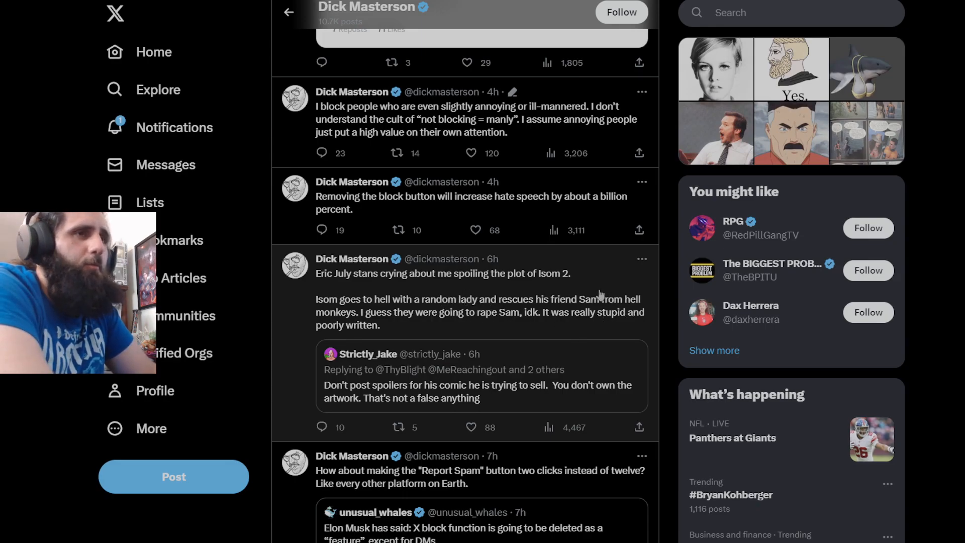
mouse_move(651, 309)
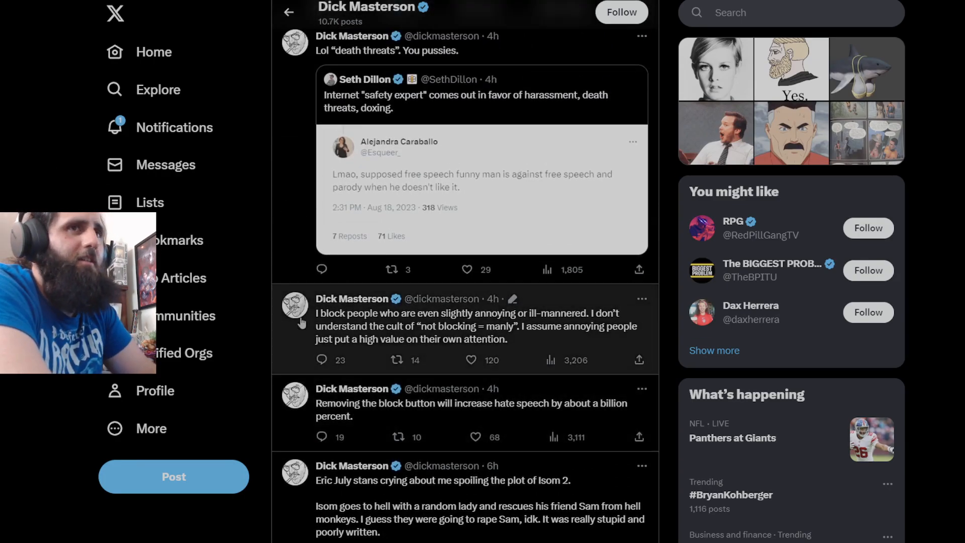
Step: Scroll to the 3h posts on muting versus blocking and tribalism being good for sales
scroll(down, 3)
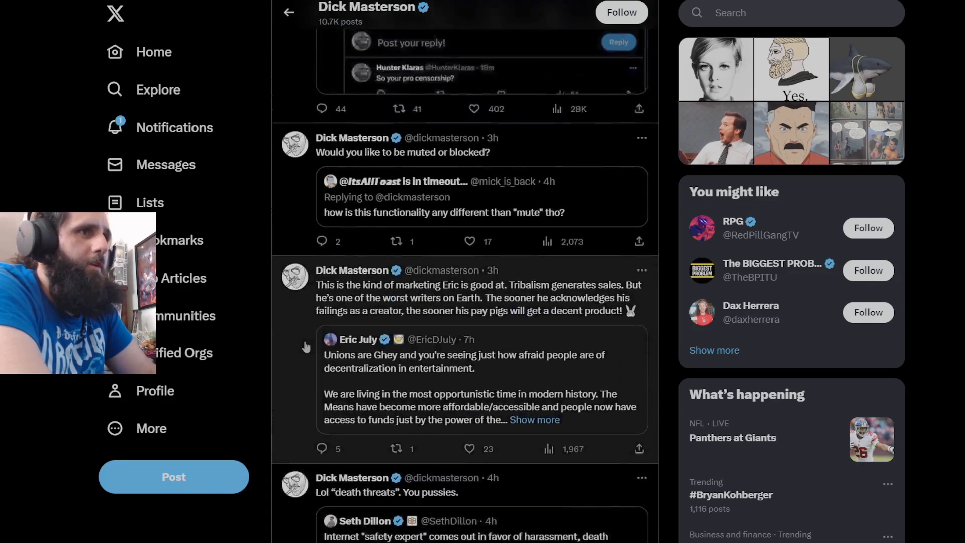
scroll(down, 3)
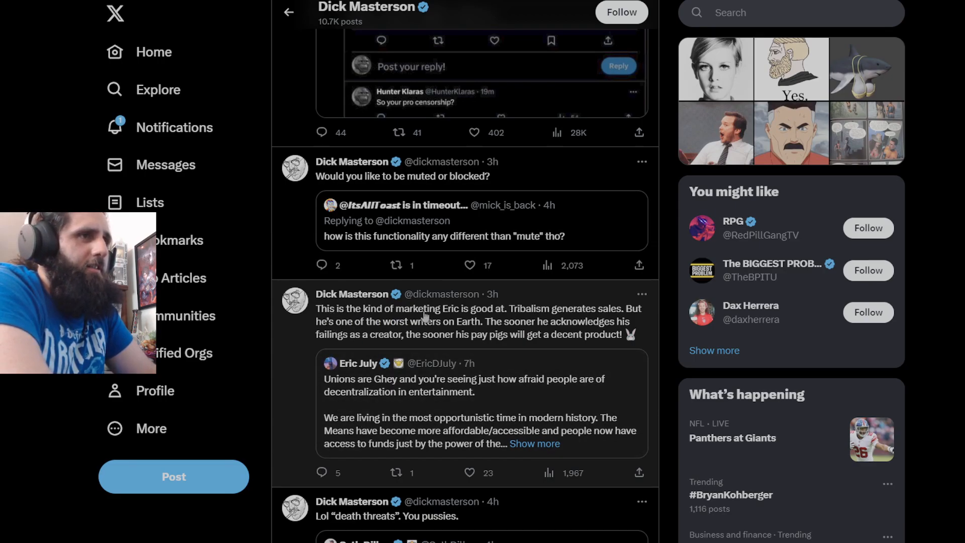
mouse_move(595, 320)
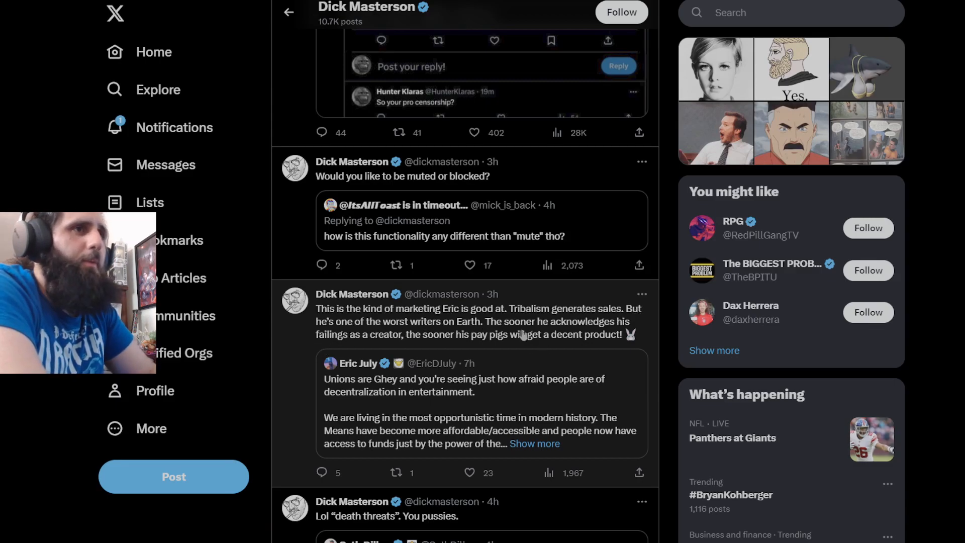
mouse_move(400, 343)
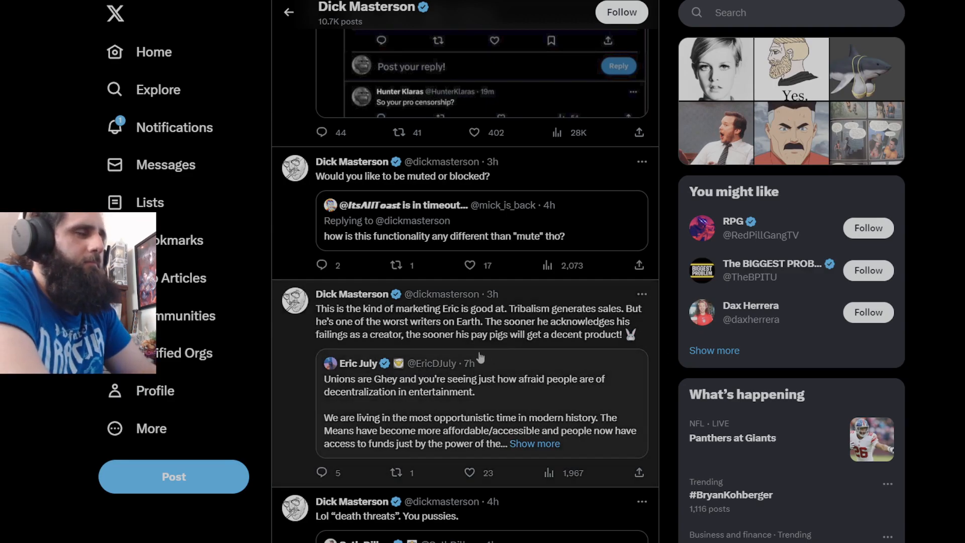
Step: Scroll the feed to the Rippaverse Goalposts post about the ISOM #2 review follow-up video
scroll(down, 3)
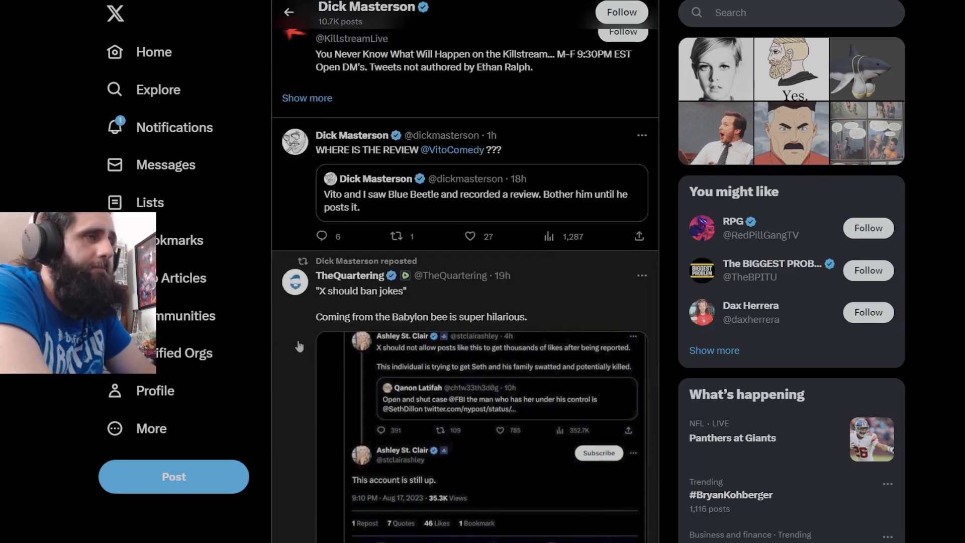
scroll(down, 3)
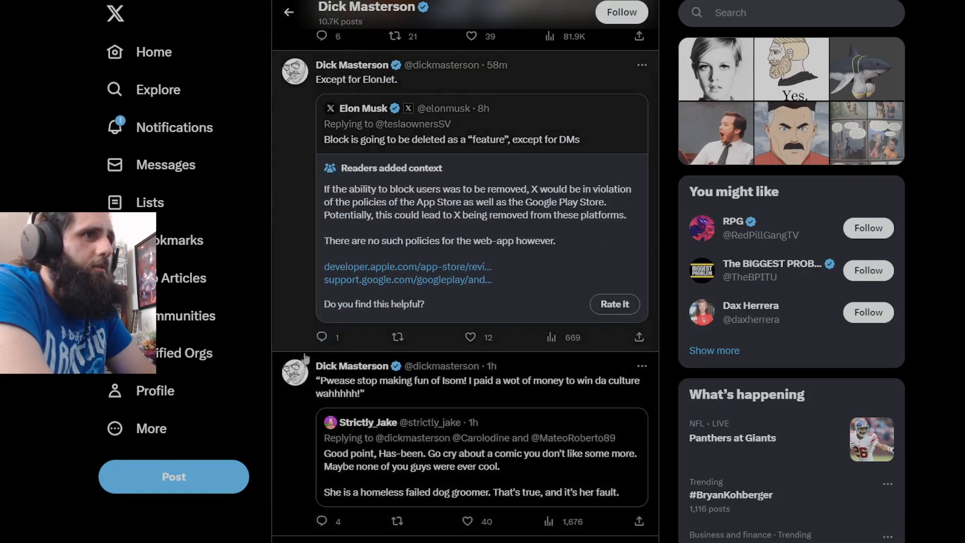
scroll(down, 3)
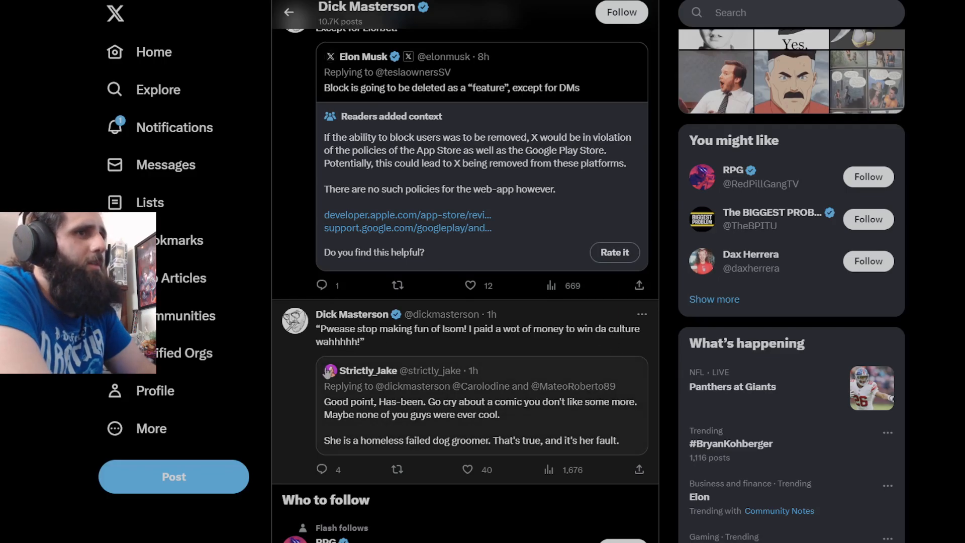
mouse_move(330, 369)
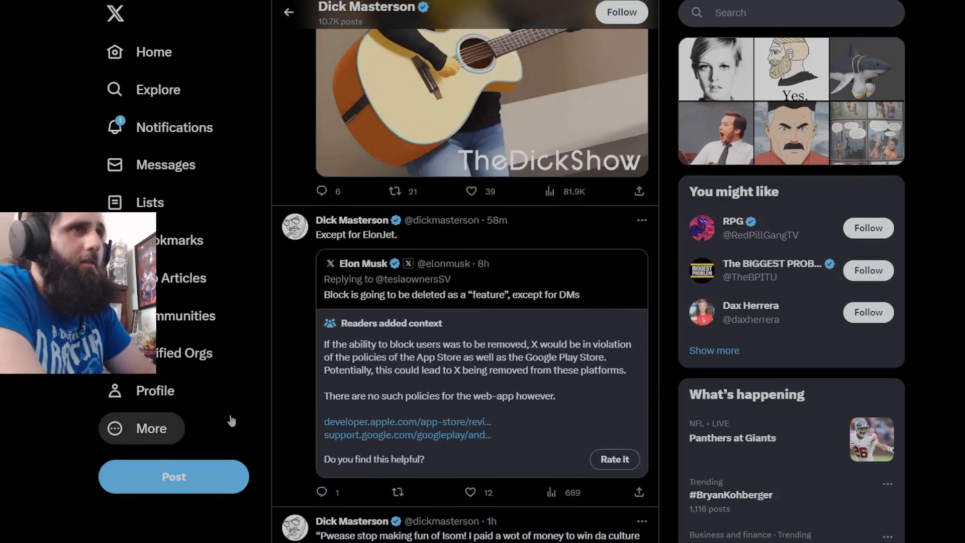
scroll(up, 3)
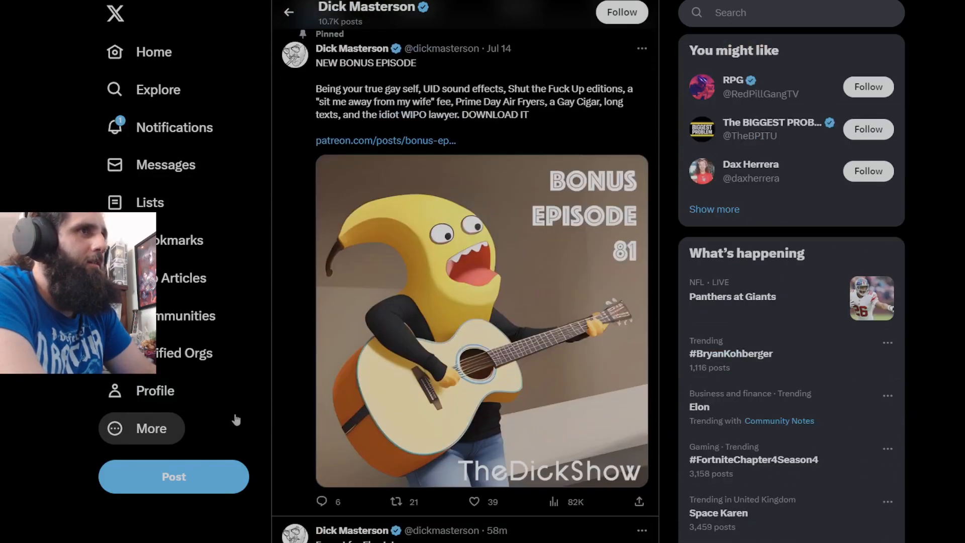
scroll(down, 3)
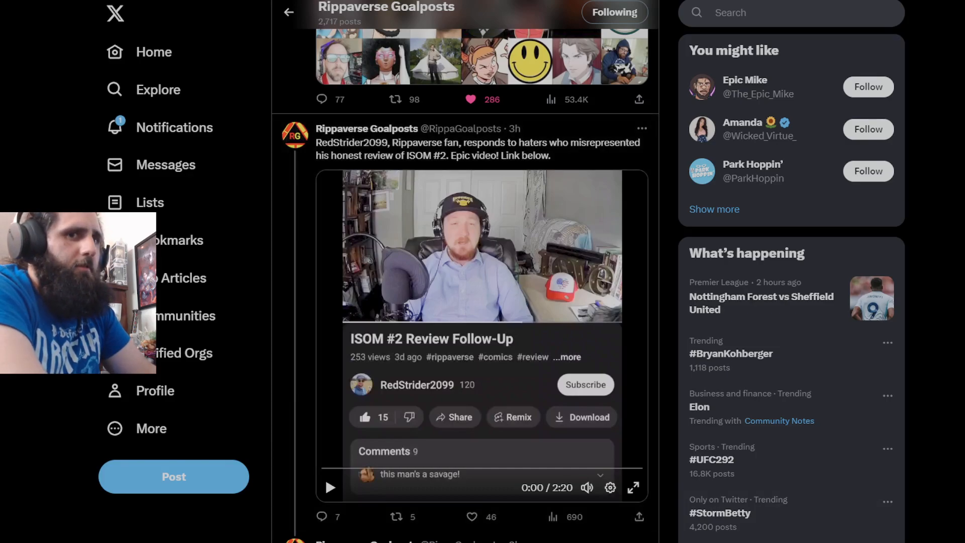
Step: Play the ISOM #2 Review Follow-Up video and pause it at 0:09
click(330, 488)
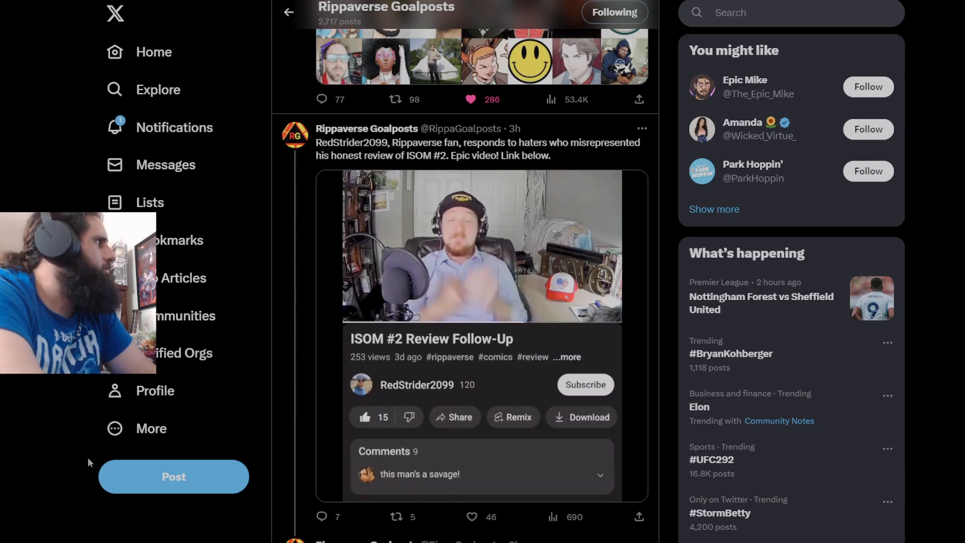
click(482, 246)
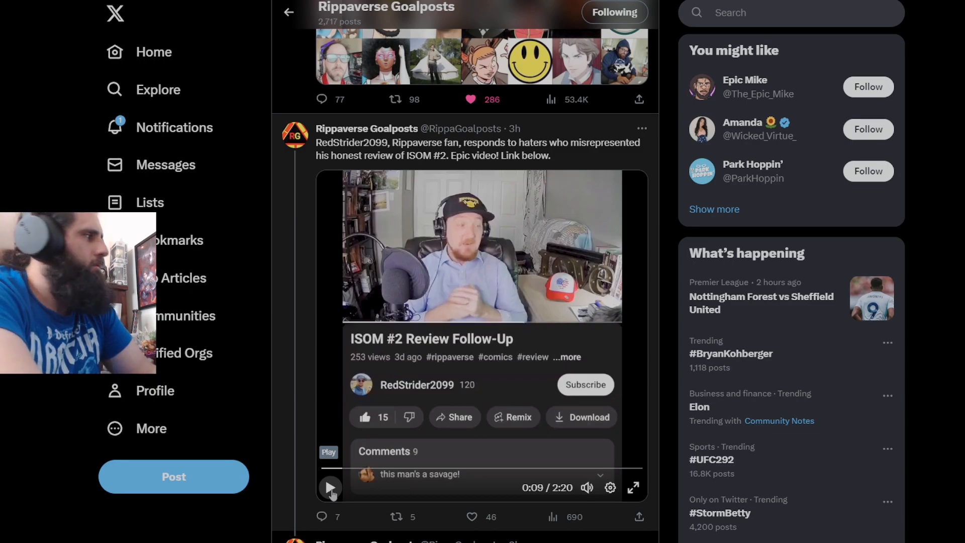
Step: Resume and pause the ISOM #2 review twice, stopping at 1:21 of 2:20
click(330, 487)
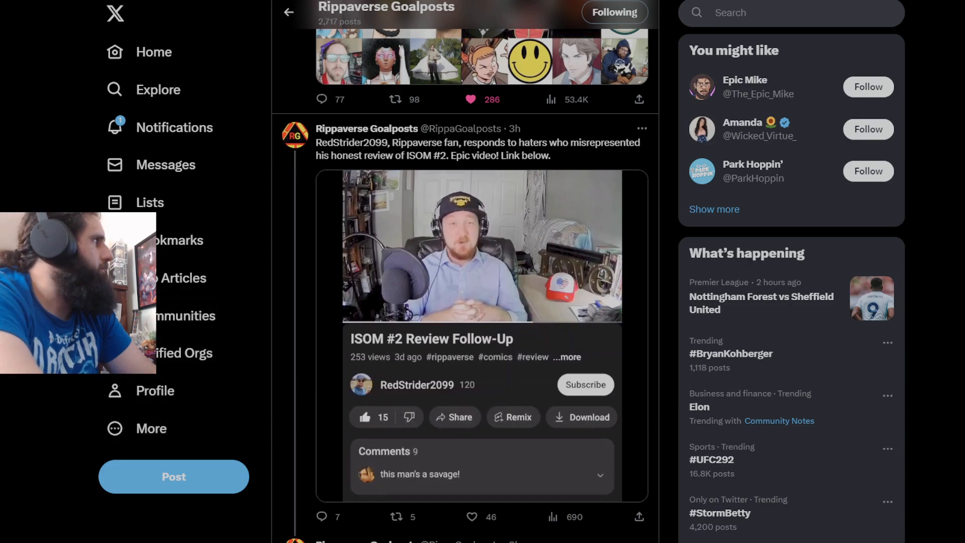
click(481, 246)
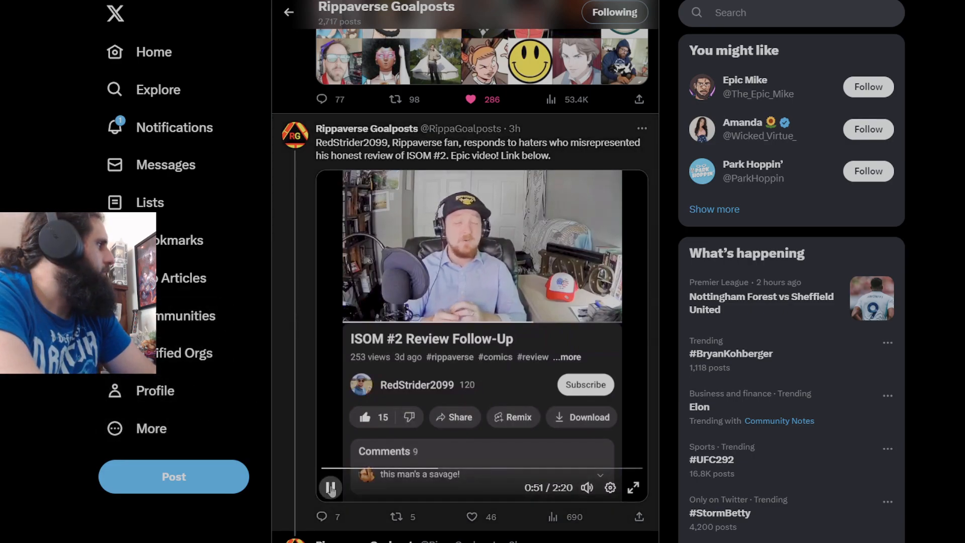
click(331, 487)
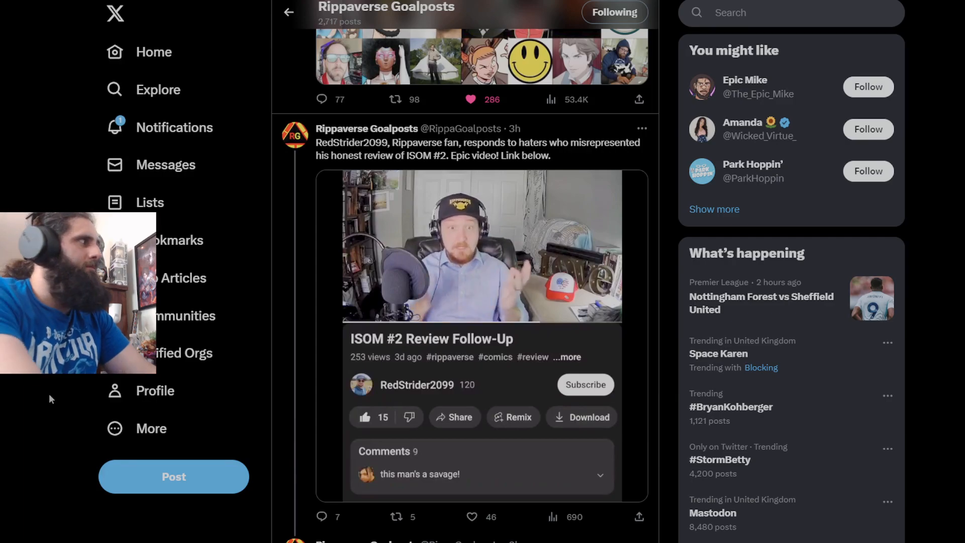
click(482, 246)
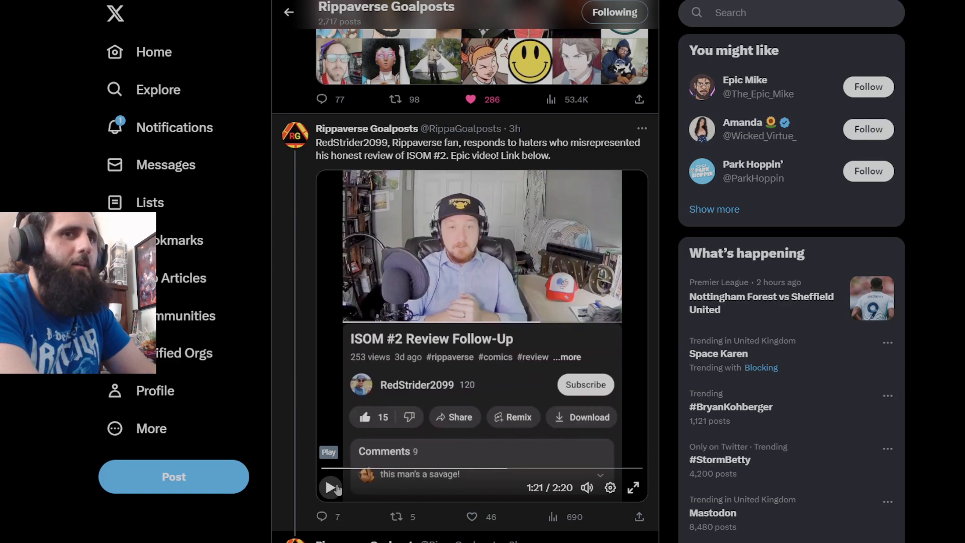
click(331, 487)
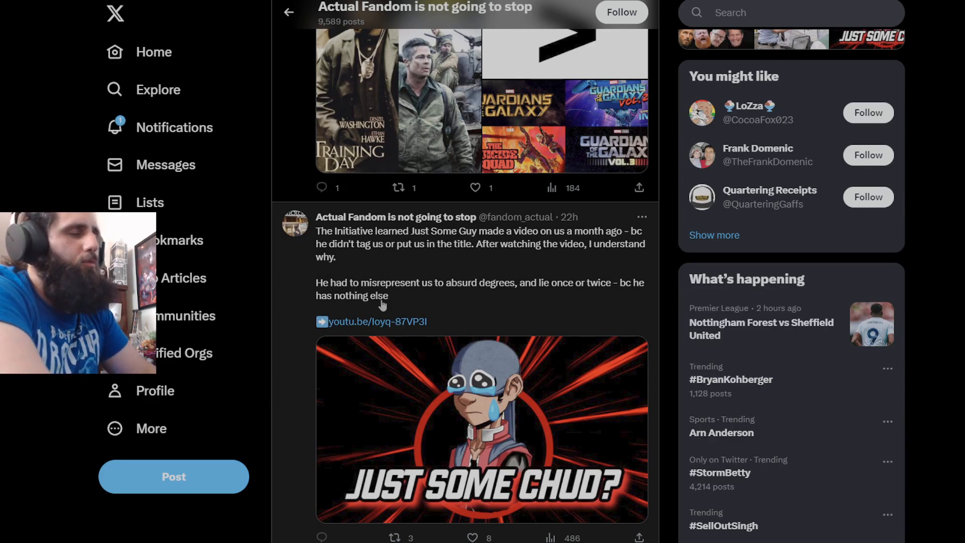
Step: Scroll to the 8h REAL voice of fandom post and its embedded video
scroll(down, 3)
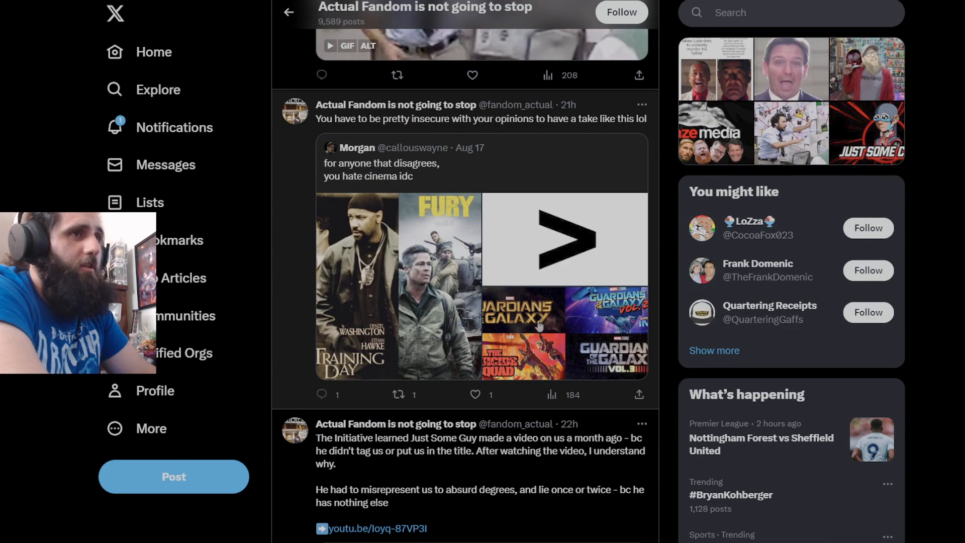
scroll(down, 3)
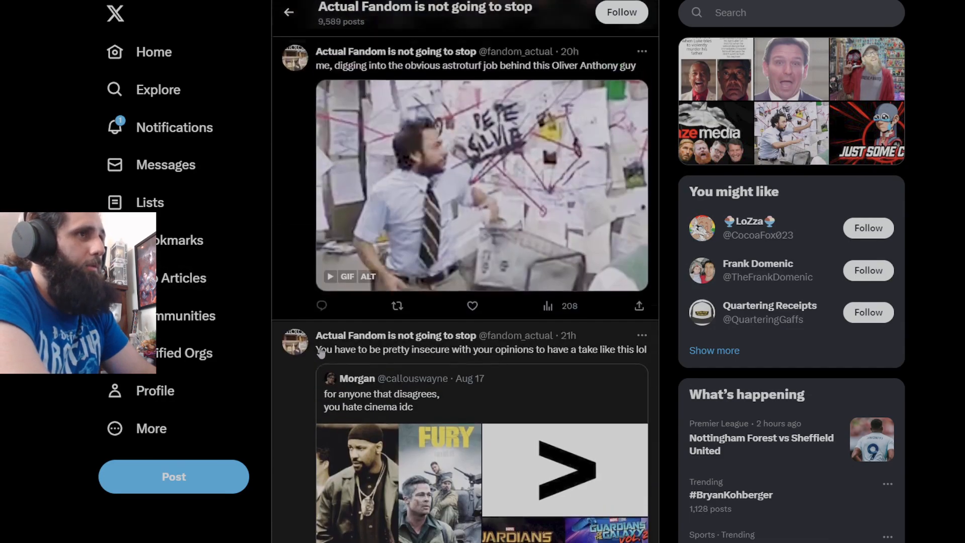
scroll(down, 3)
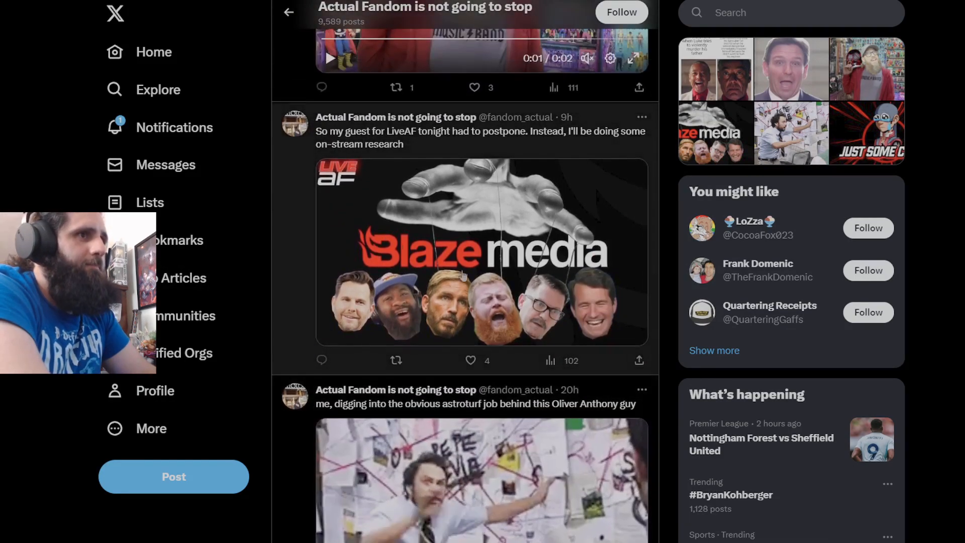
scroll(down, 3)
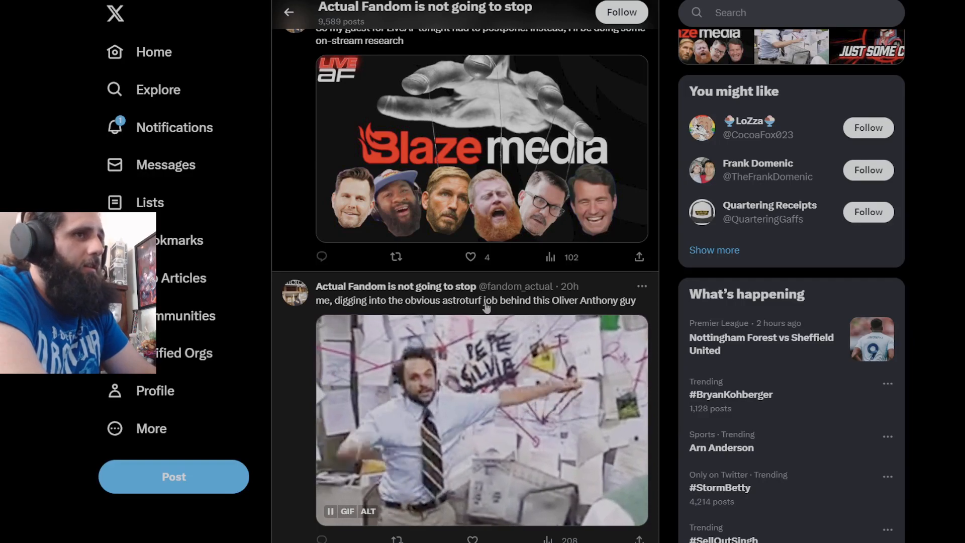
scroll(down, 3)
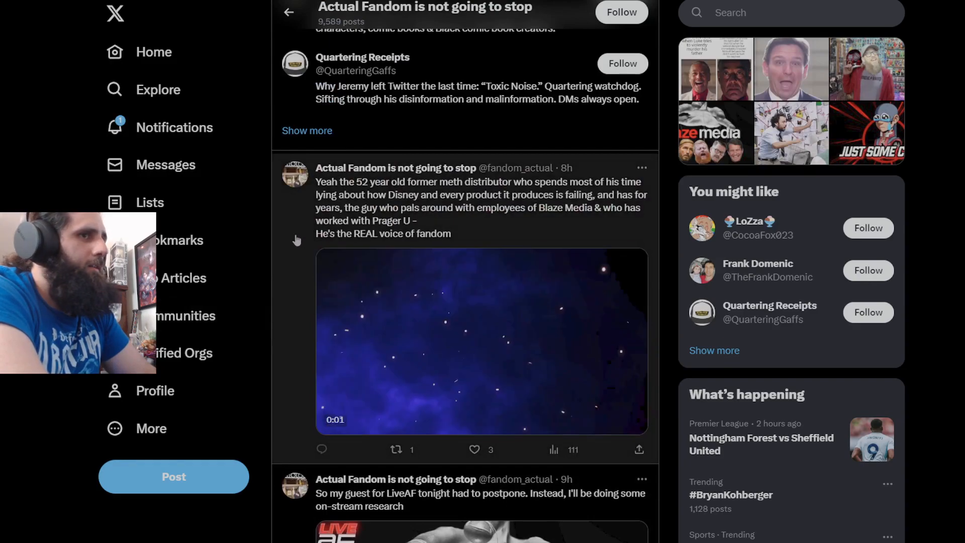
Step: Play and pause the REAL voice of fandom clip, then scroll toward the Luke Skywalker meme
click(481, 342)
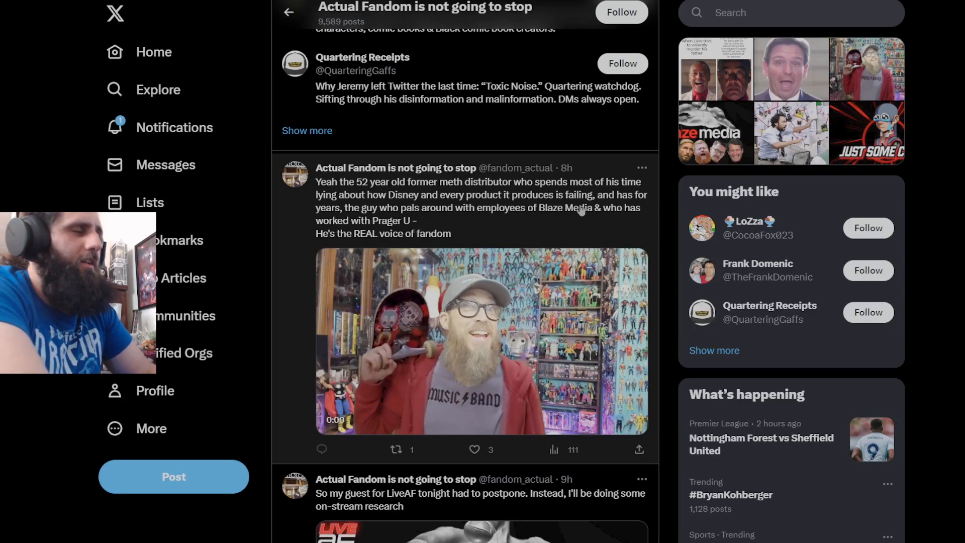
click(482, 342)
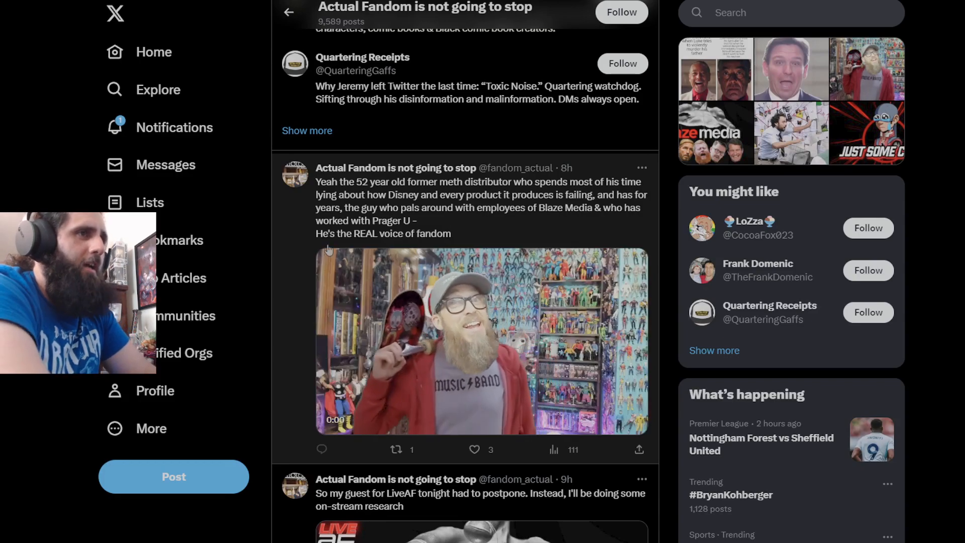
click(481, 340)
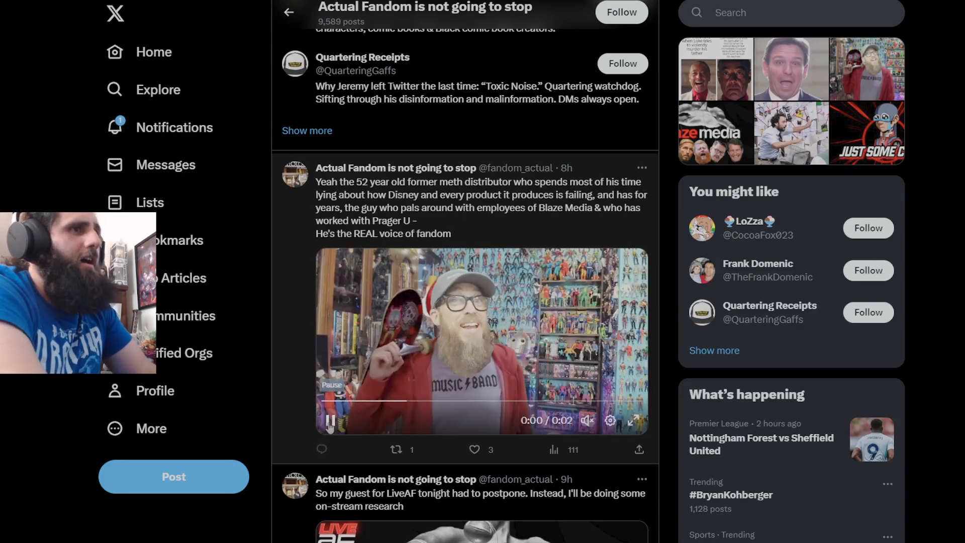
click(332, 421)
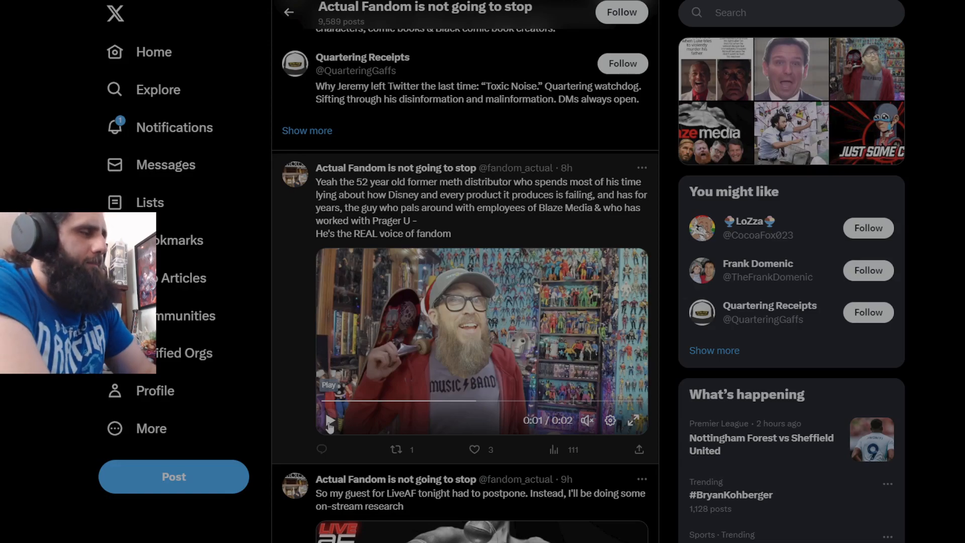
scroll(down, 3)
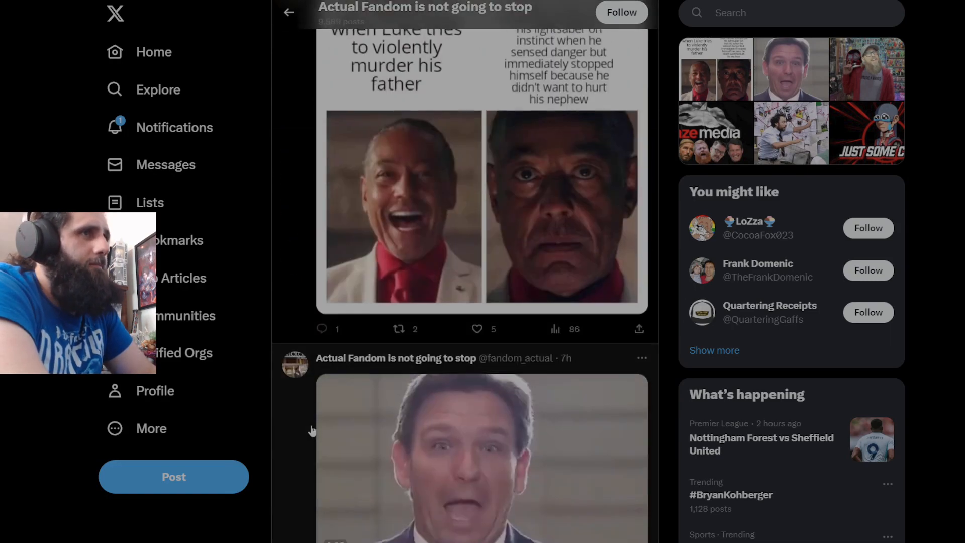
Step: Scroll to the Star Wars fans meme about Luke drawing his lightsaber
scroll(down, 3)
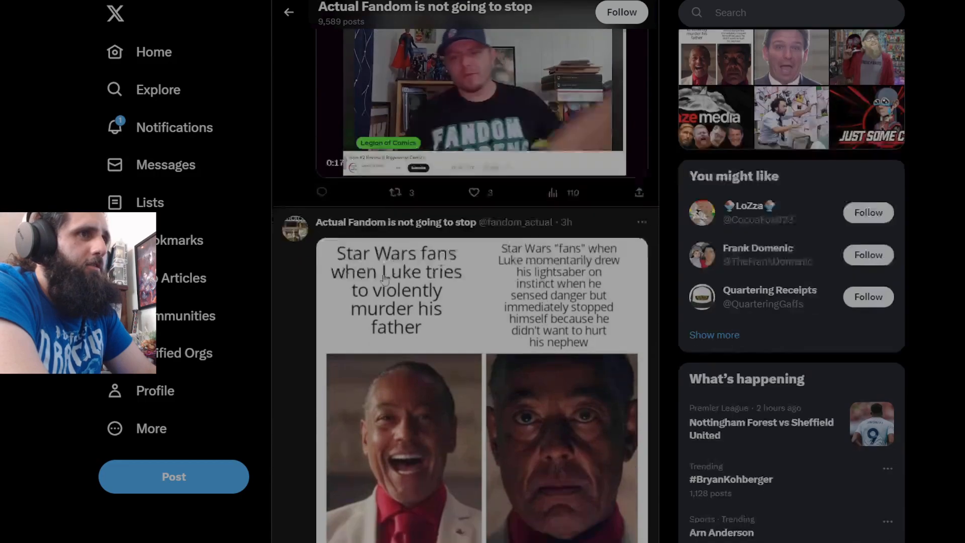
scroll(down, 3)
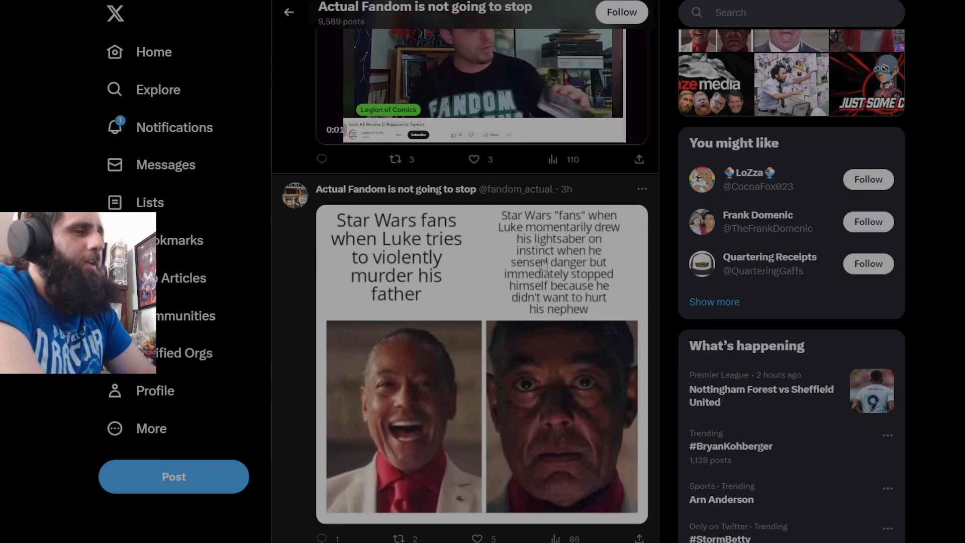
scroll(down, 3)
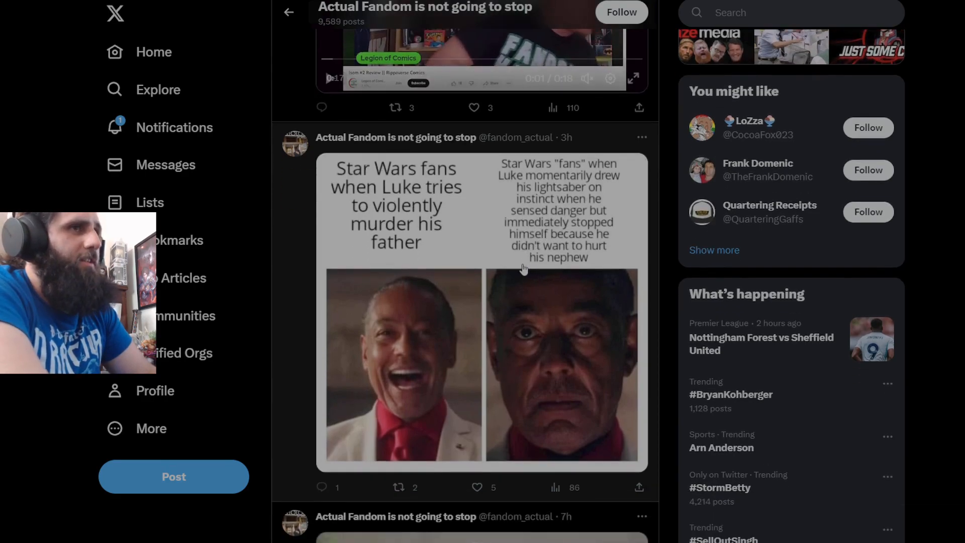
scroll(down, 3)
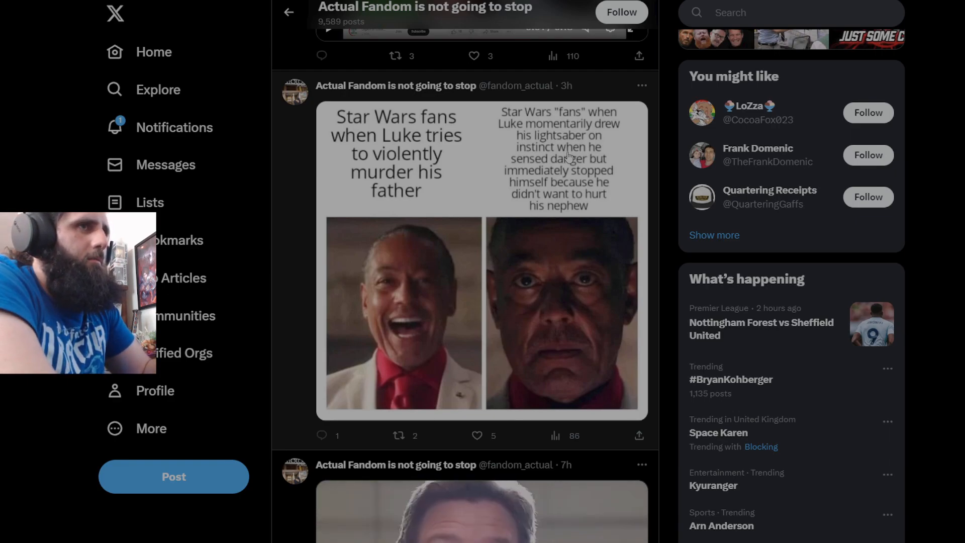
mouse_move(564, 167)
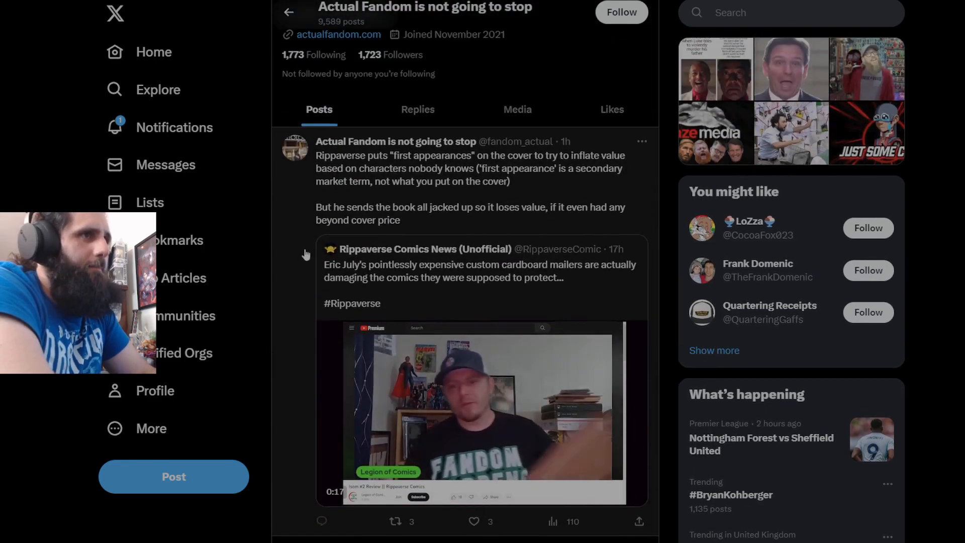
Step: Click the cardboard-mailer review clip in the newest Actual Fandom post
click(483, 412)
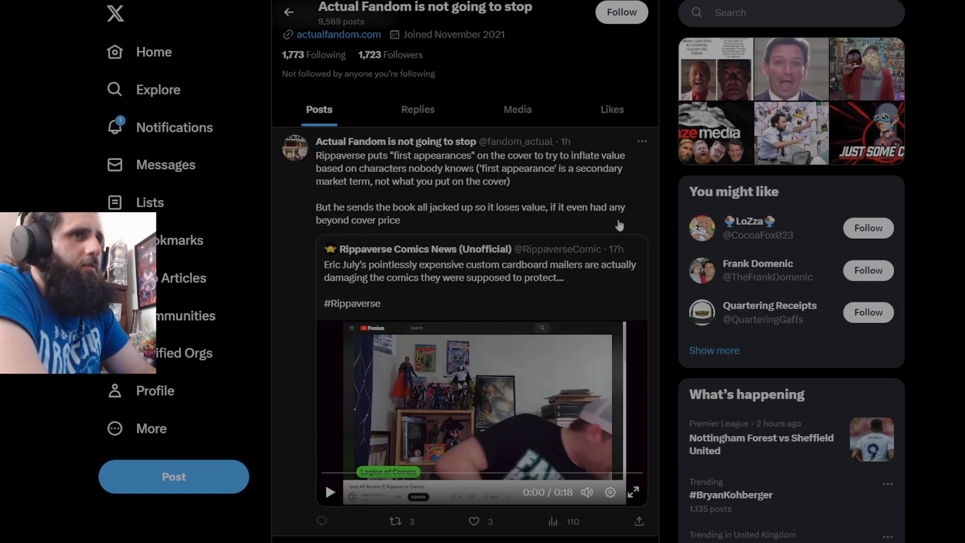
mouse_move(347, 235)
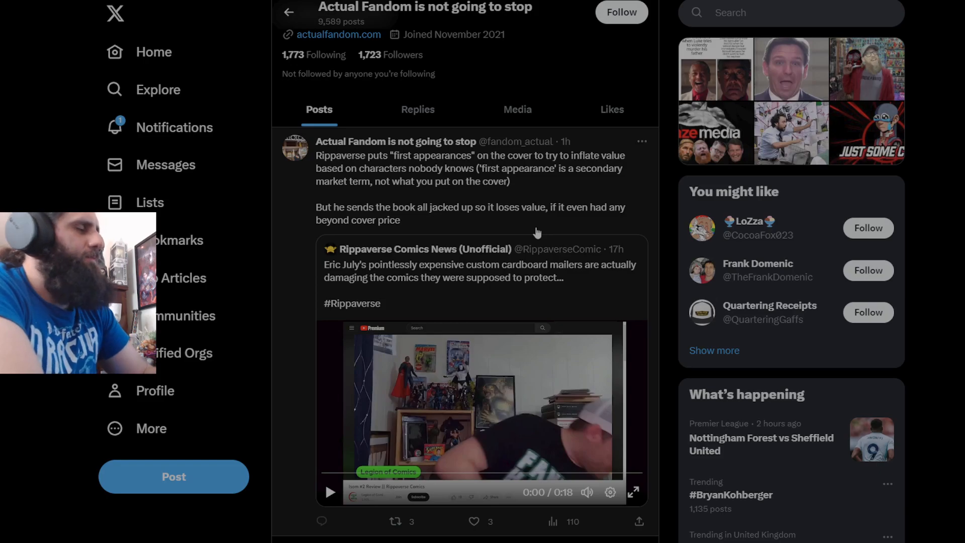
mouse_move(425, 501)
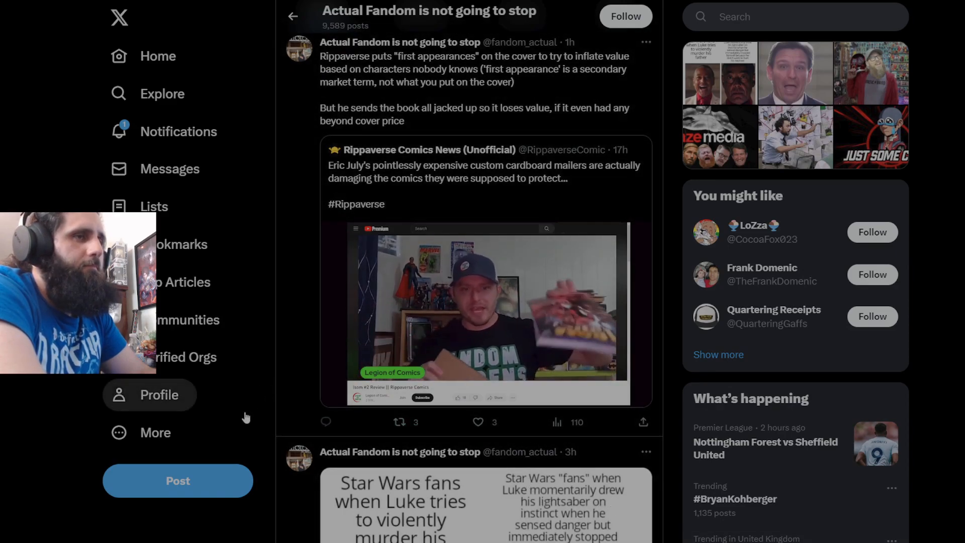
Step: Pause and resume the cardboard-mailer clip so it finishes at 0:18, then scroll down slightly
click(485, 312)
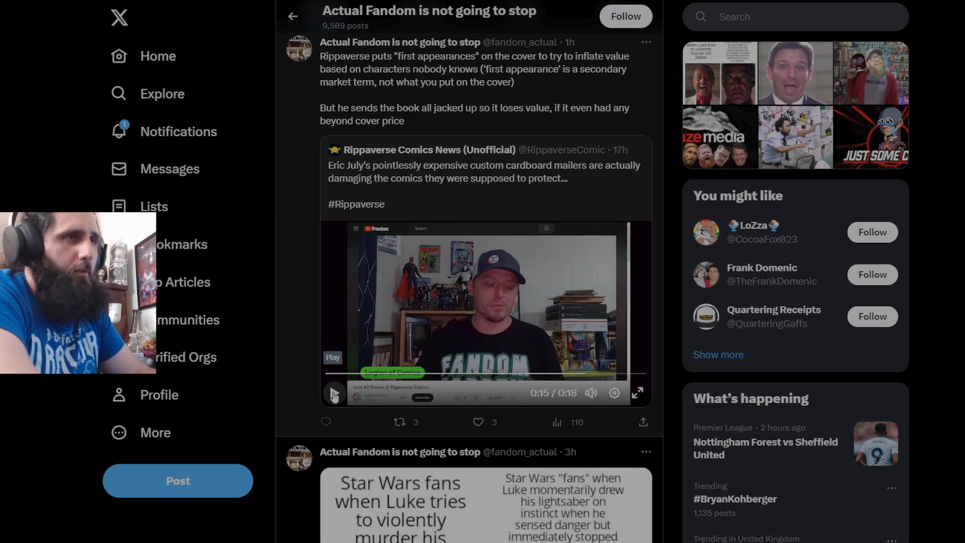
click(334, 392)
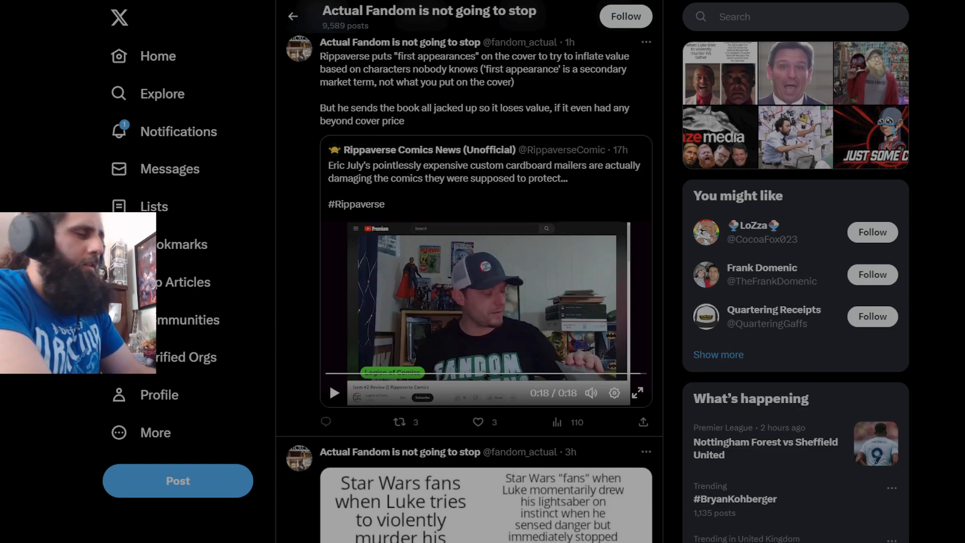
click(400, 42)
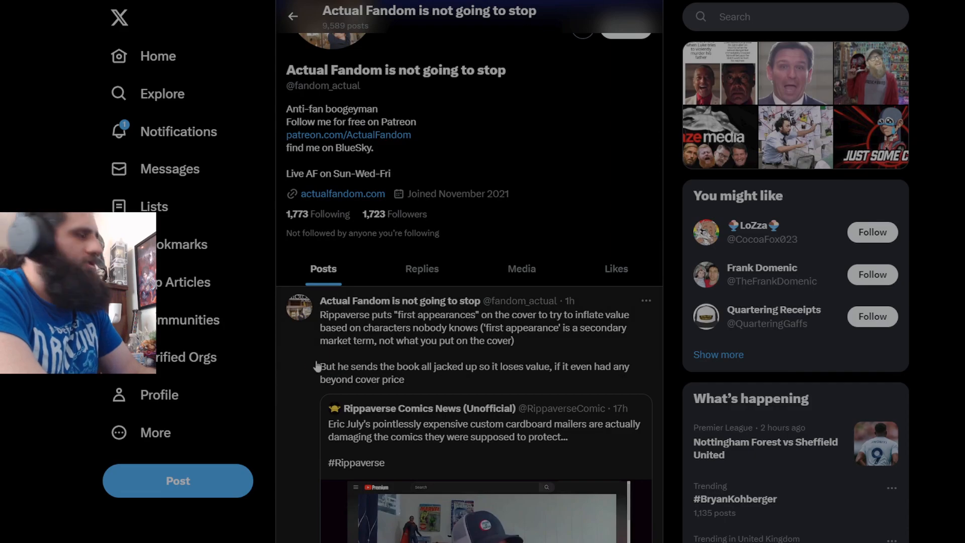
scroll(down, 3)
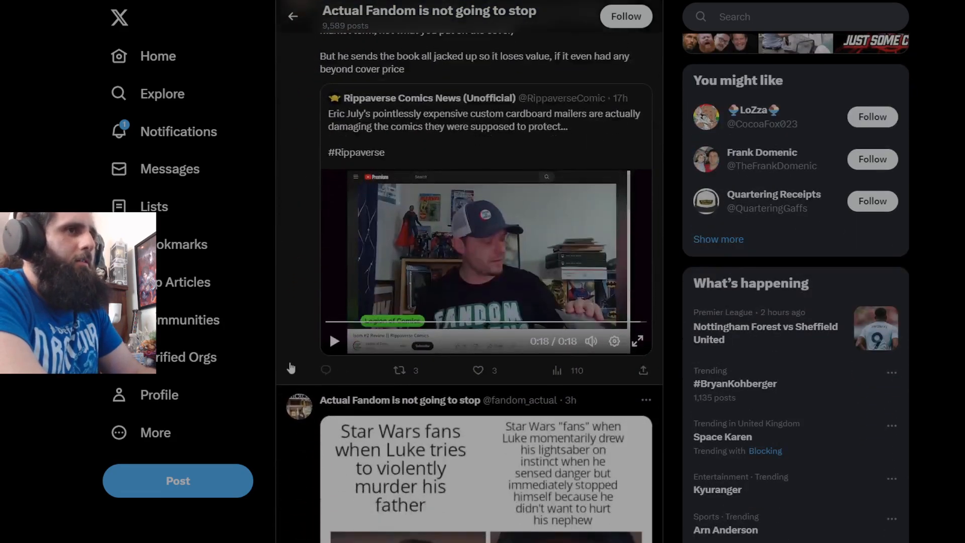